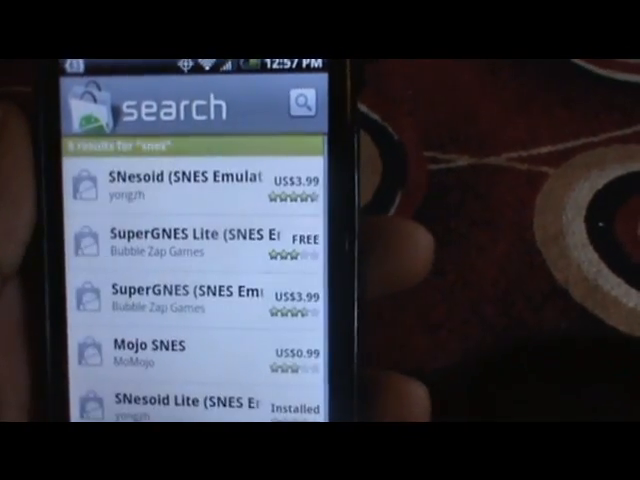
Scroll Astro File Manager's SD card folder list down until the Roms folder is visible.
scroll("down", 3)
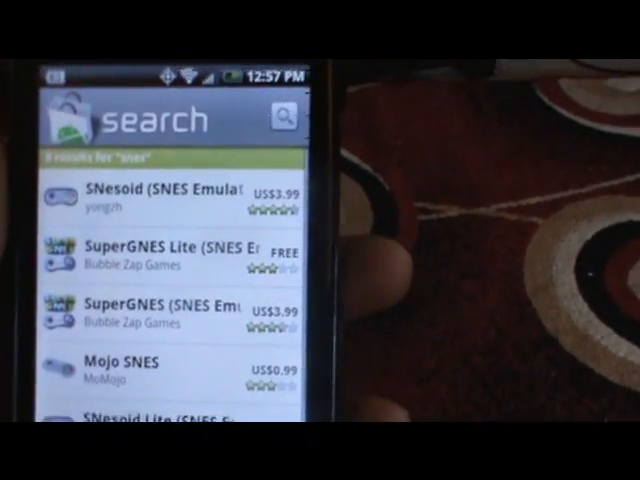
scroll("down", 3)
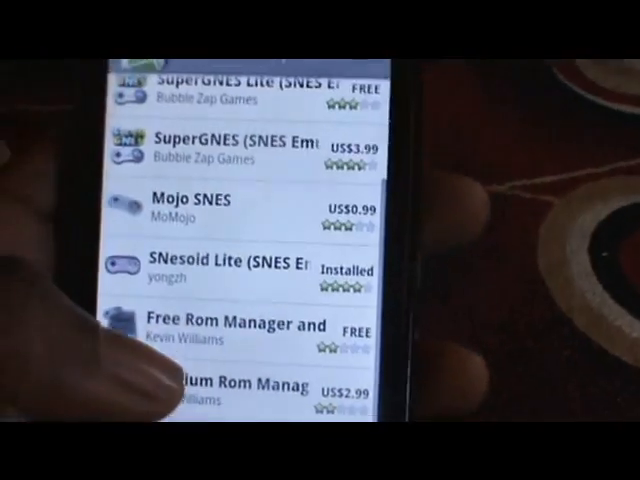
left_click(255, 262)
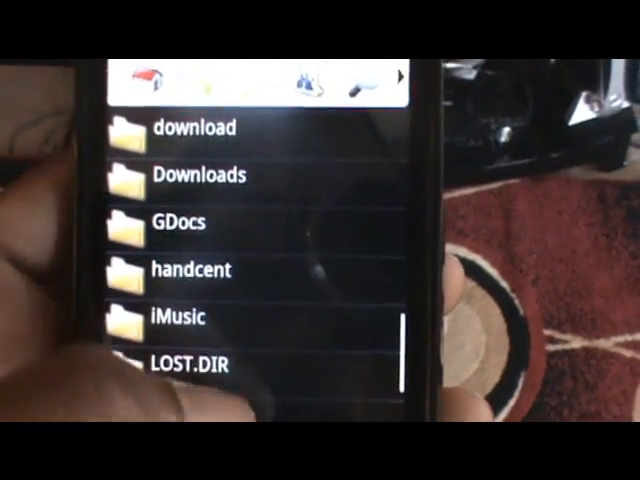
scroll("down", 3)
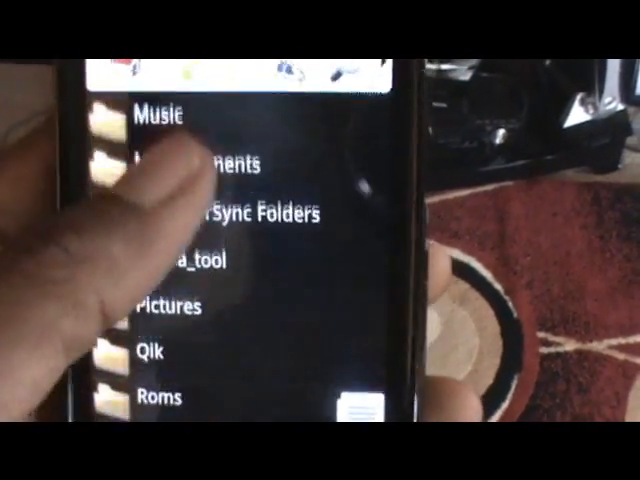
scroll("down", 3)
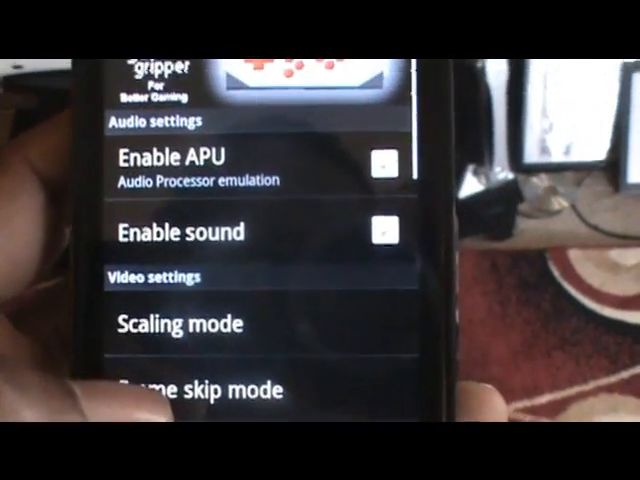
scroll("down", 3)
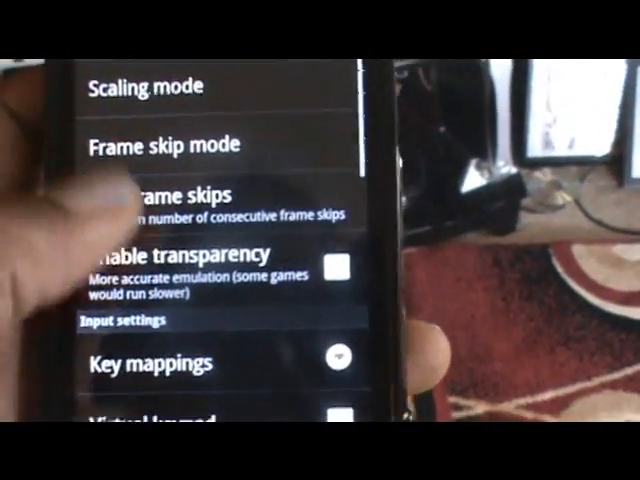
scroll("down", 3)
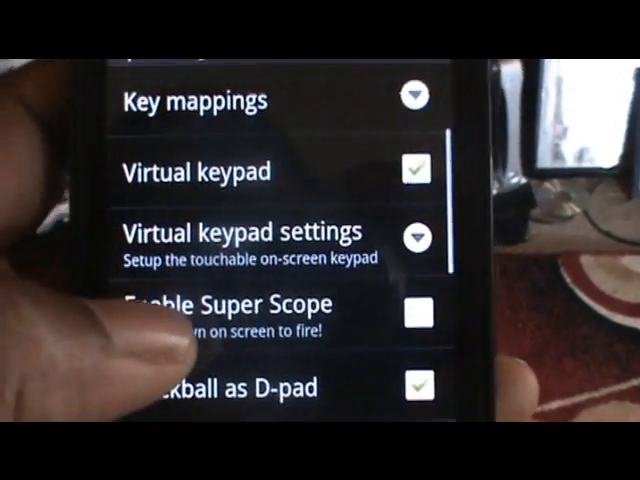
scroll("up", 3)
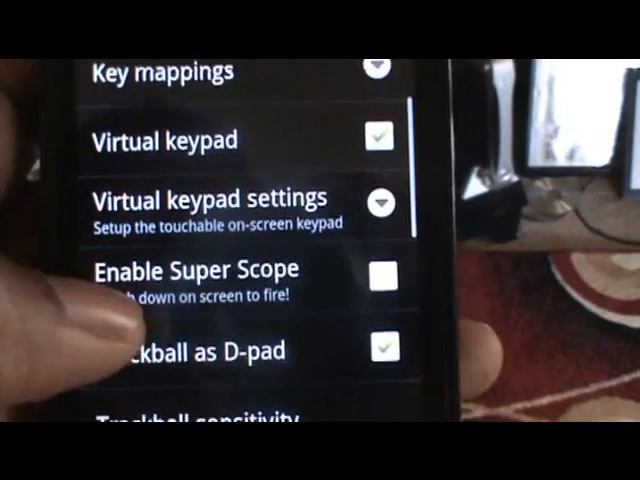
scroll("down", 3)
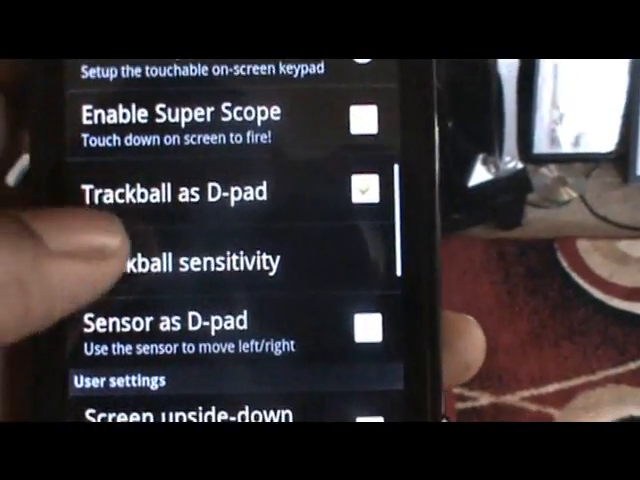
scroll("up", 3)
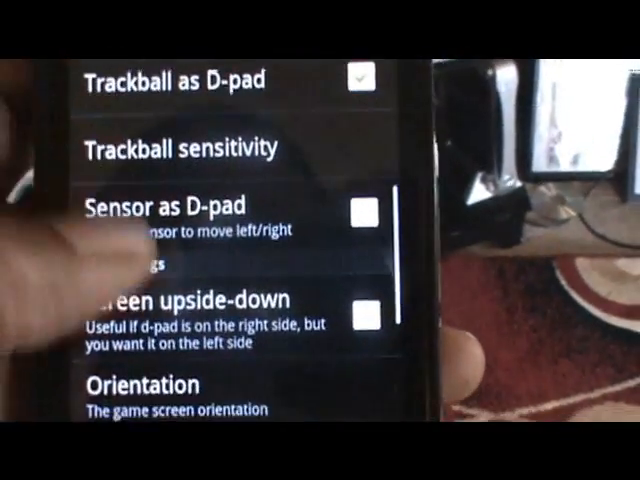
scroll("down", 3)
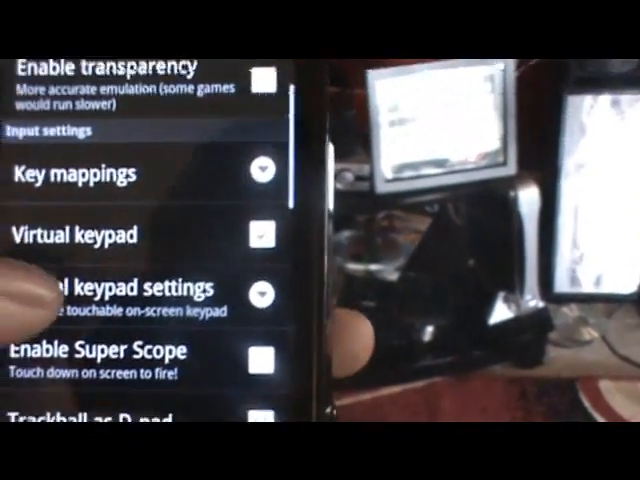
scroll("down", 3)
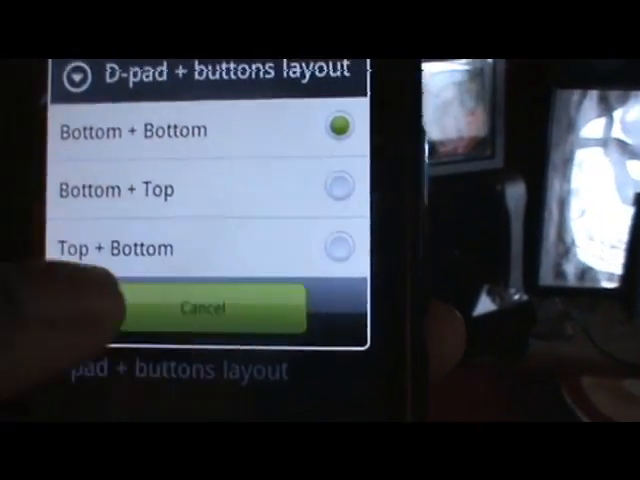
Cancel the D-pad + buttons layout choice, keeping it at Bottom + Bottom.
left_click(210, 307)
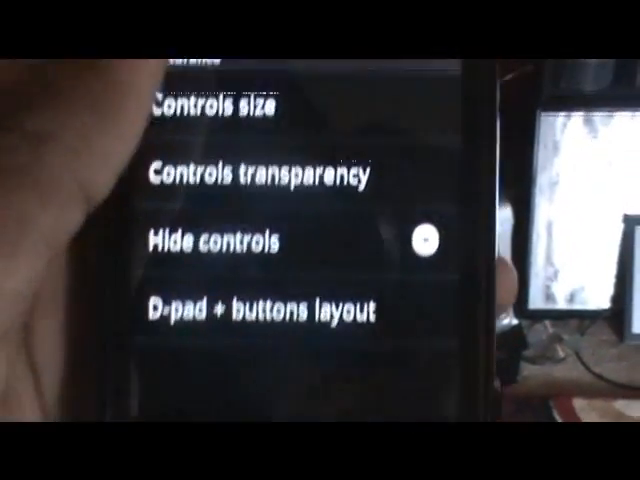